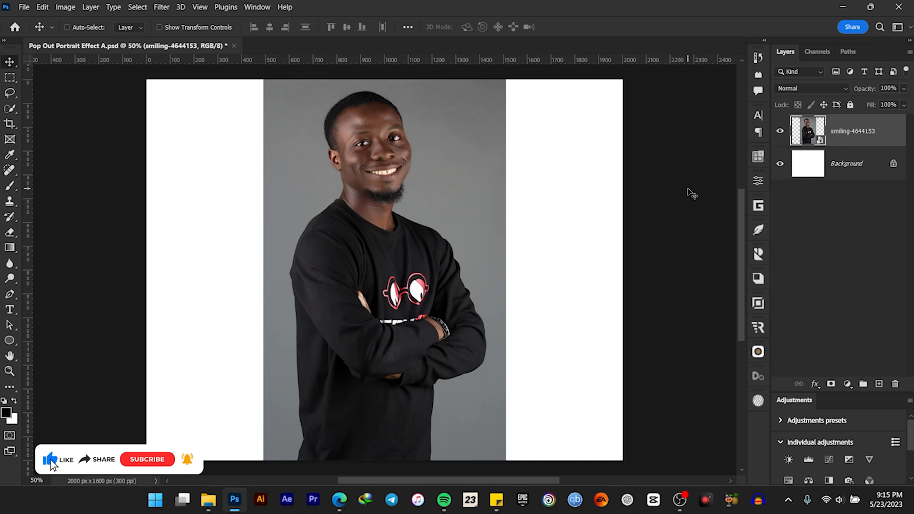
pyautogui.moveTo(146, 462)
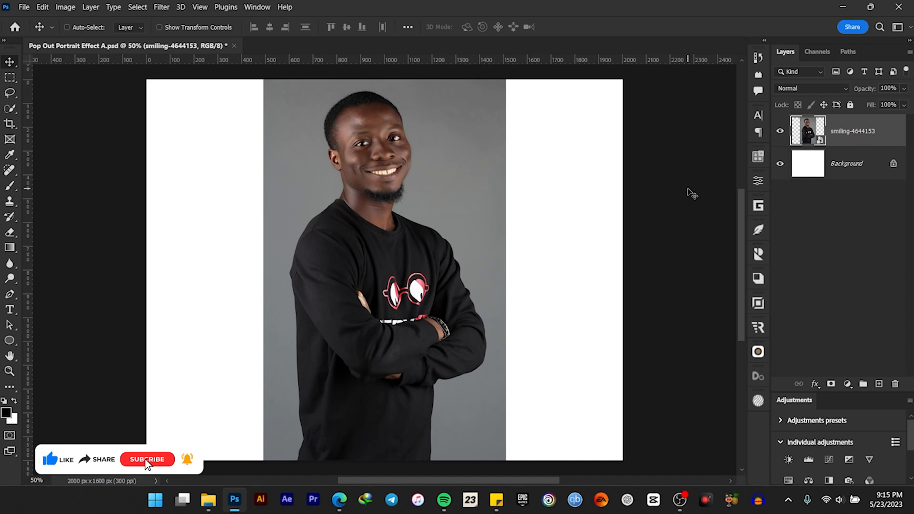
# Auto-select the man with Select Subject and mask out his grey backdrop
pyautogui.click(147, 459)
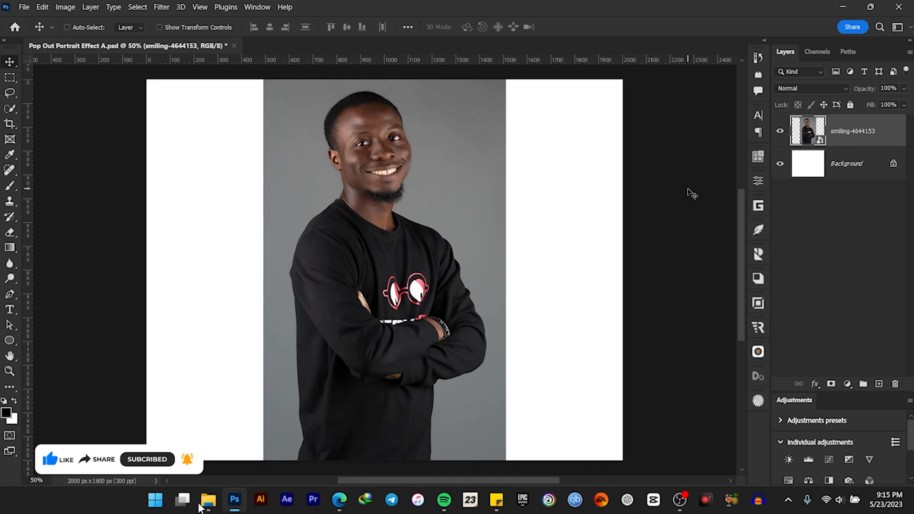
pyautogui.moveTo(372, 203)
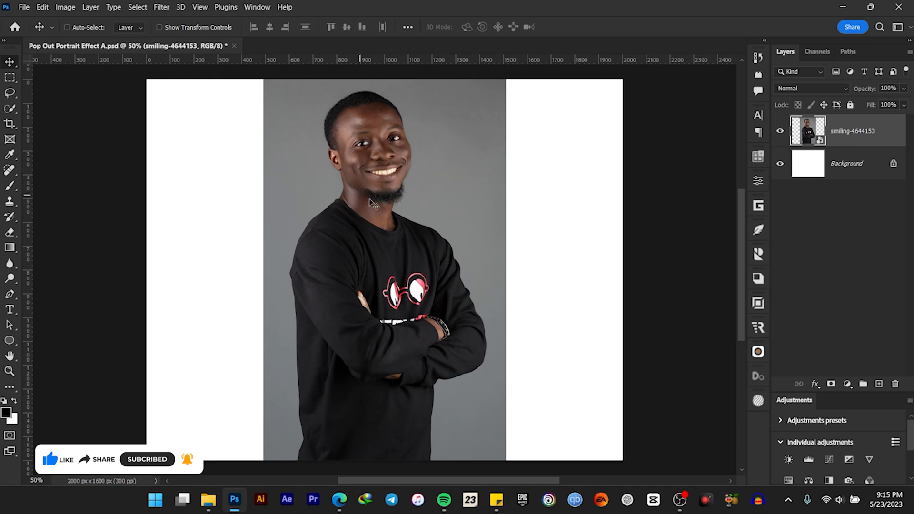
pyautogui.click(9, 110)
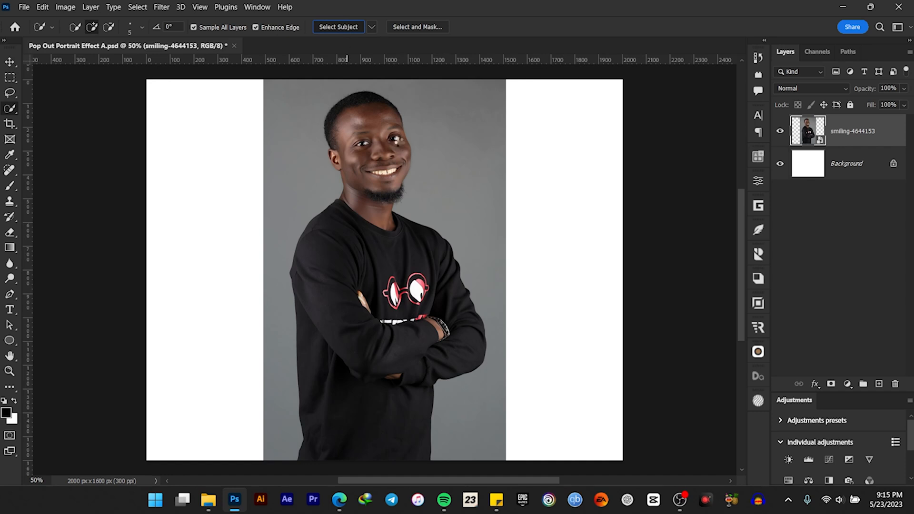
pyautogui.click(337, 27)
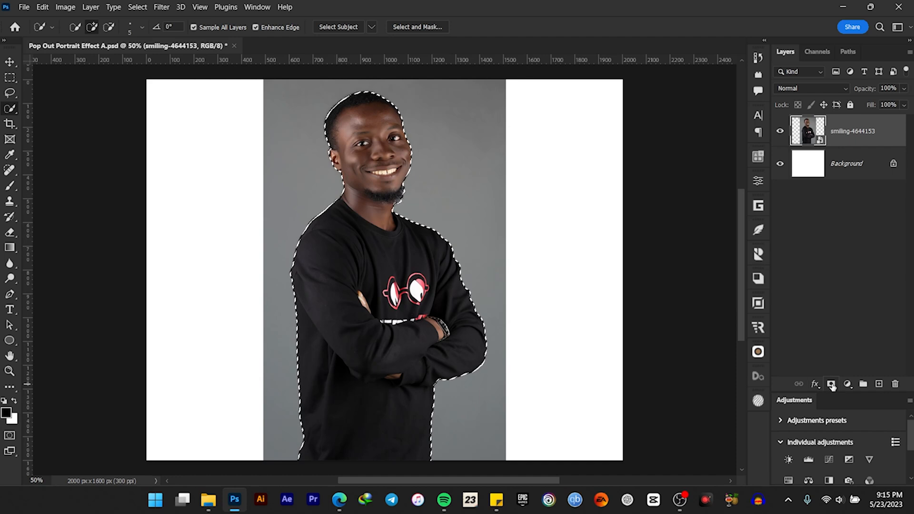
pyautogui.click(832, 383)
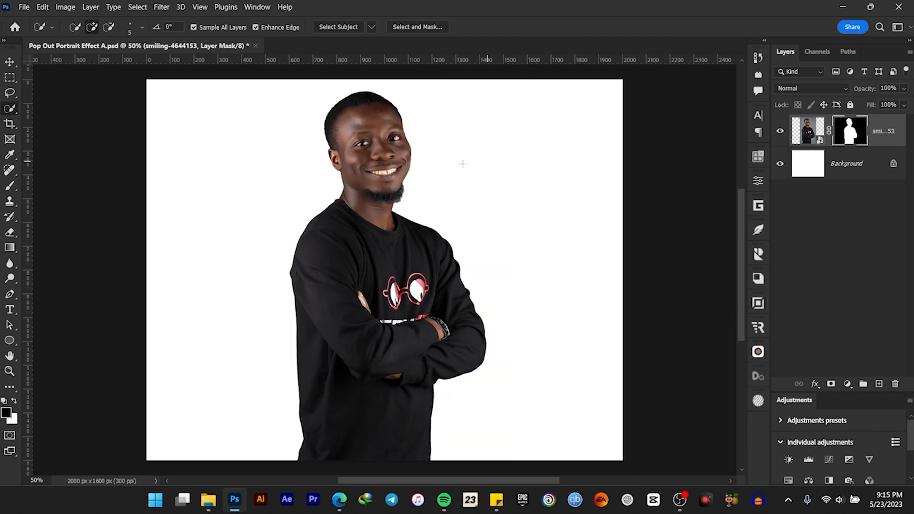
pyautogui.moveTo(10, 62)
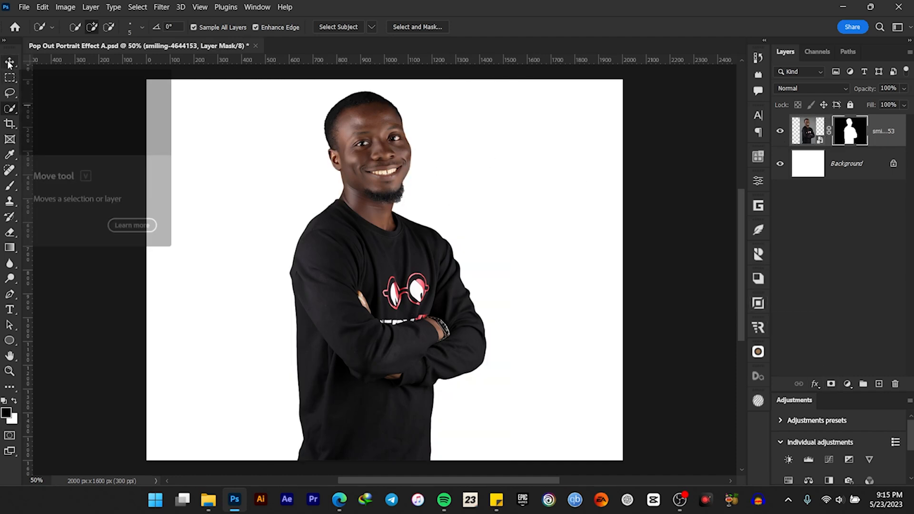
pyautogui.click(10, 62)
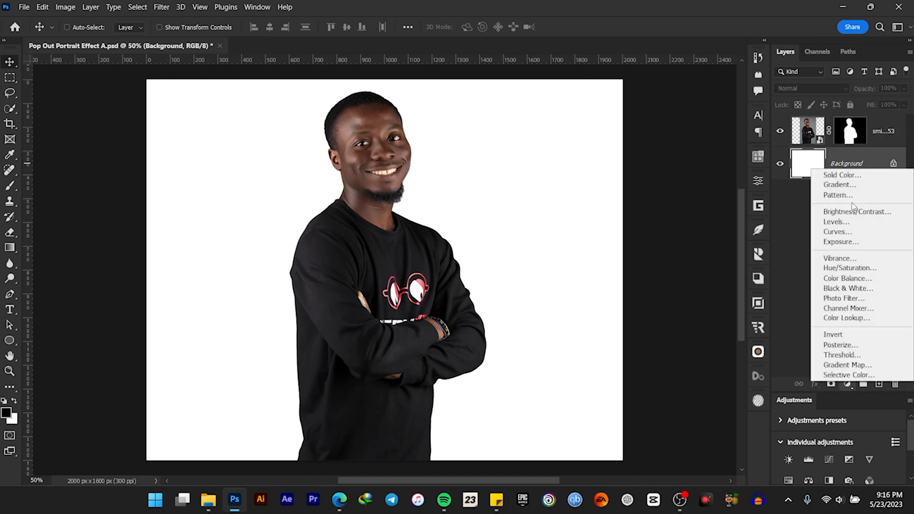
# Add a Solid Color fill layer of fd8755 orange beneath the man
pyautogui.click(841, 175)
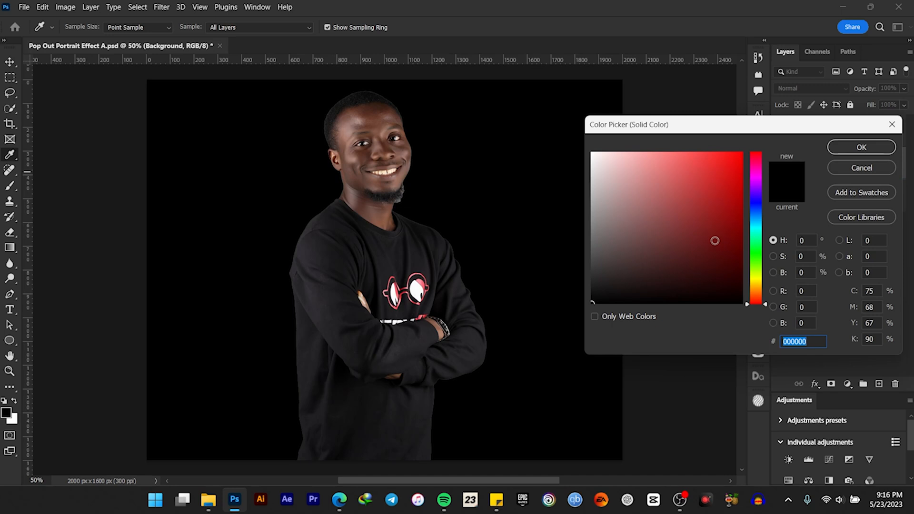
pyautogui.moveTo(783, 366)
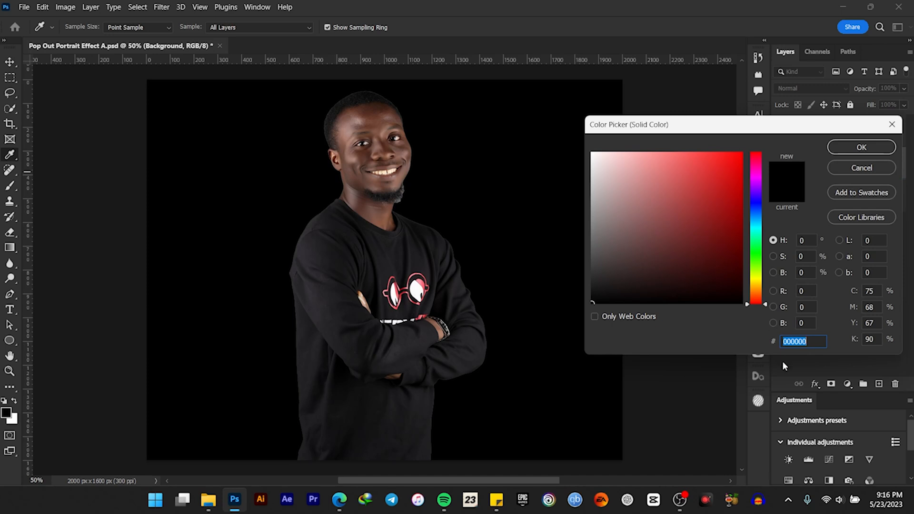
pyautogui.write('fd8755')
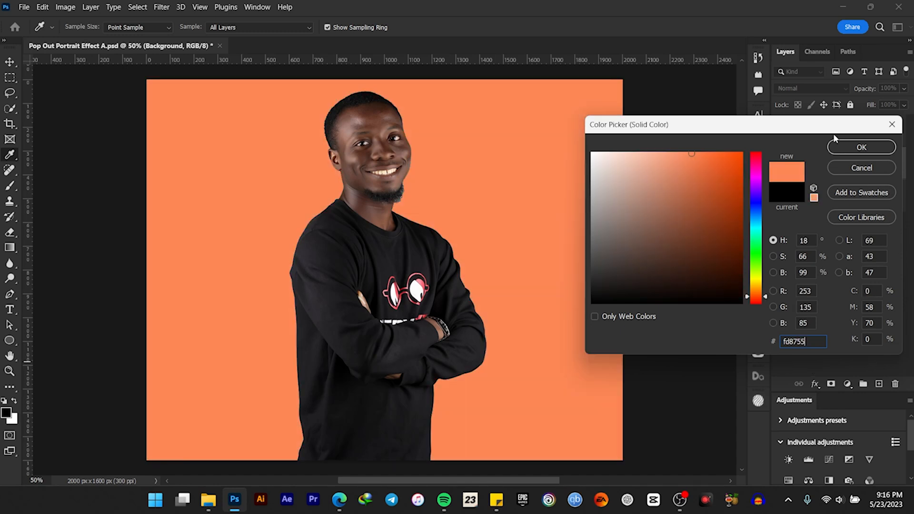
pyautogui.click(861, 146)
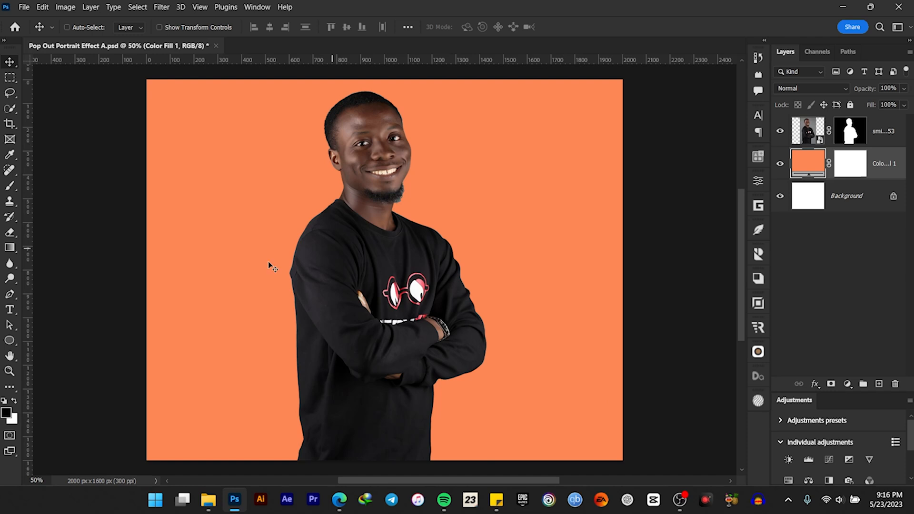
pyautogui.moveTo(9, 341)
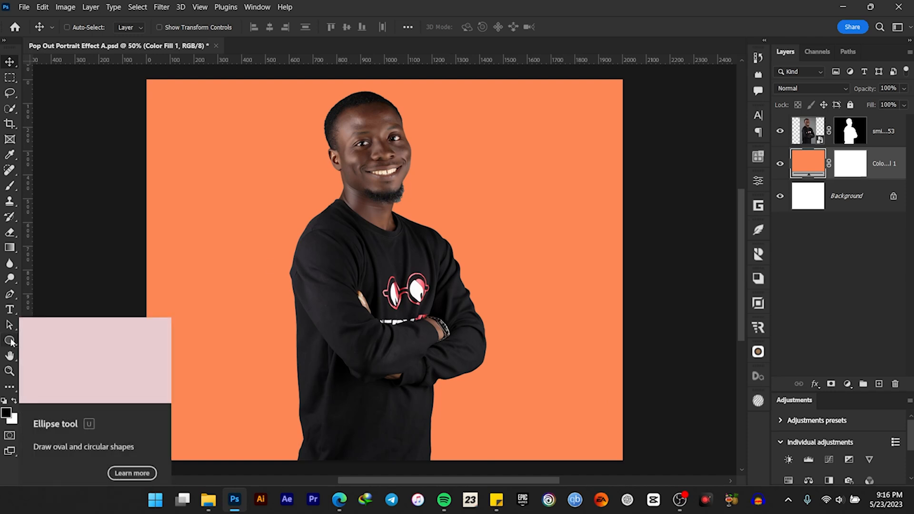
# Draw an ellipse behind the man's torso and give it a white fill
pyautogui.click(10, 341)
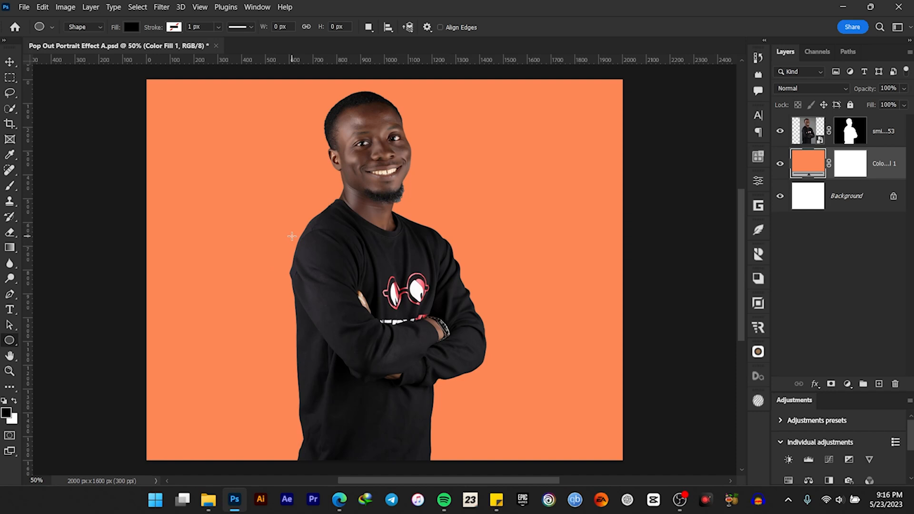
pyautogui.moveTo(258, 235)
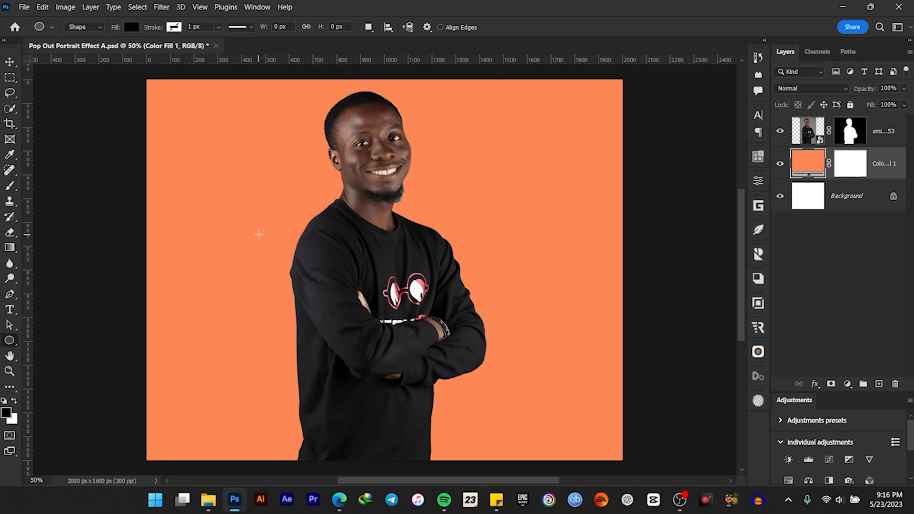
pyautogui.moveTo(267, 228)
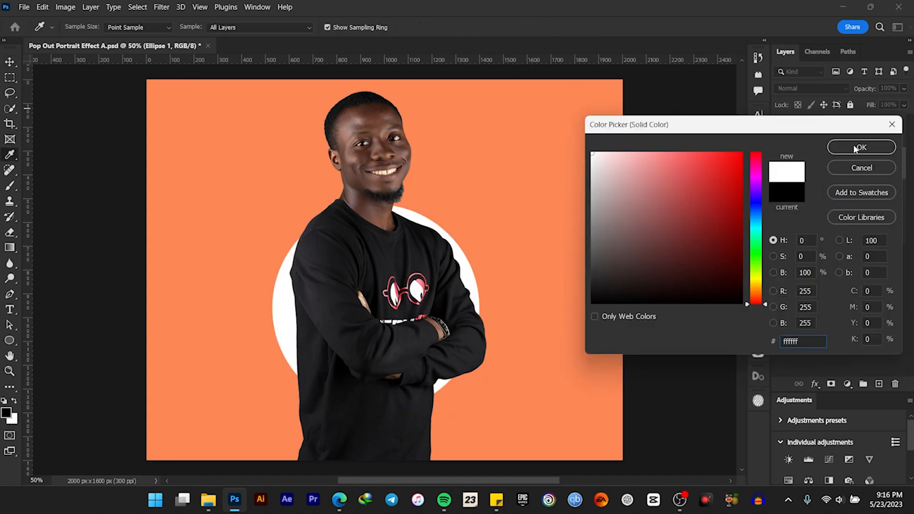
pyautogui.click(860, 146)
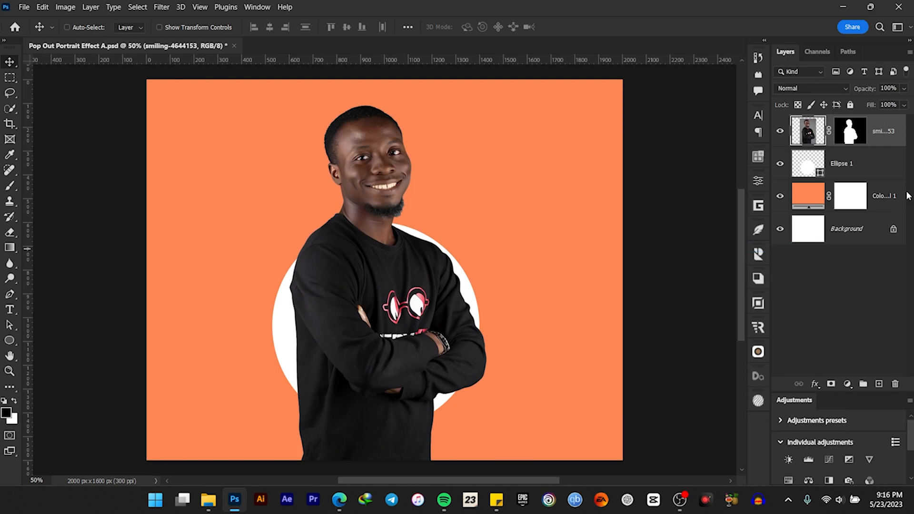
# Apply the man's layer mask, then clip his layer to the white circle below
pyautogui.rightClick(850, 130)
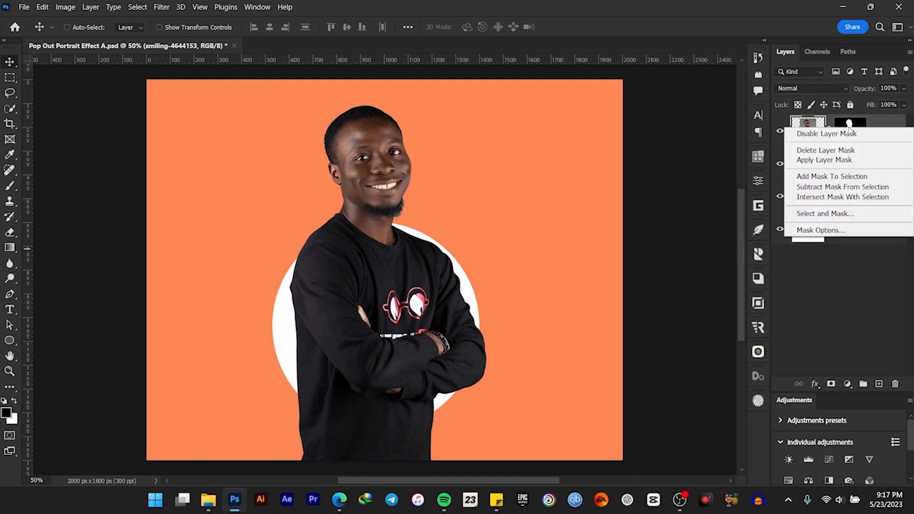
pyautogui.moveTo(845, 160)
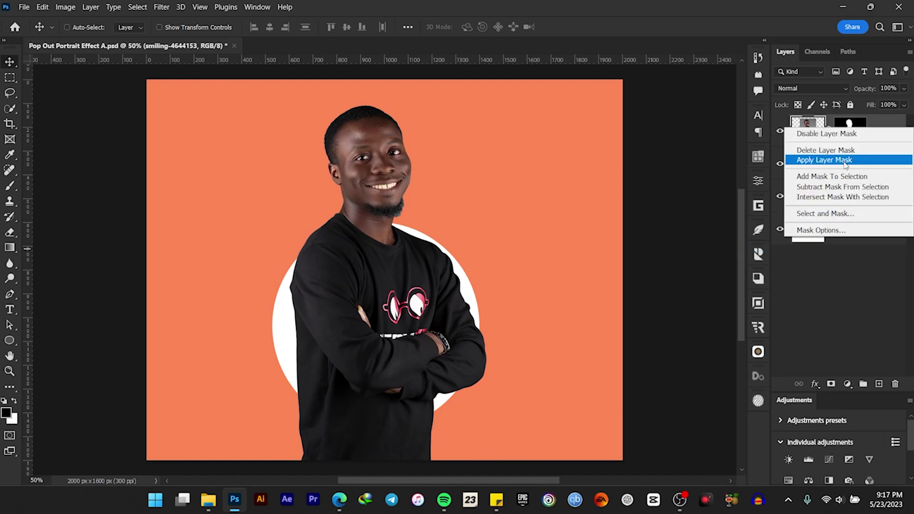
pyautogui.click(822, 160)
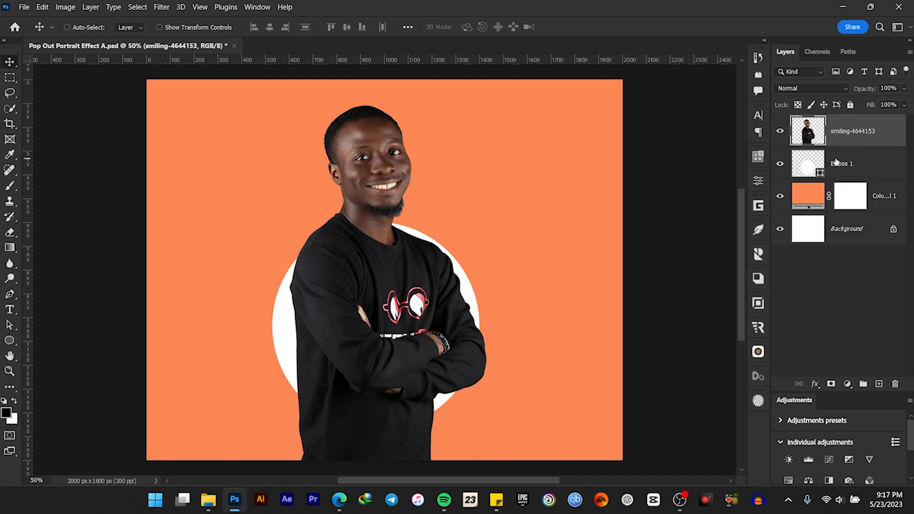
pyautogui.moveTo(859, 135)
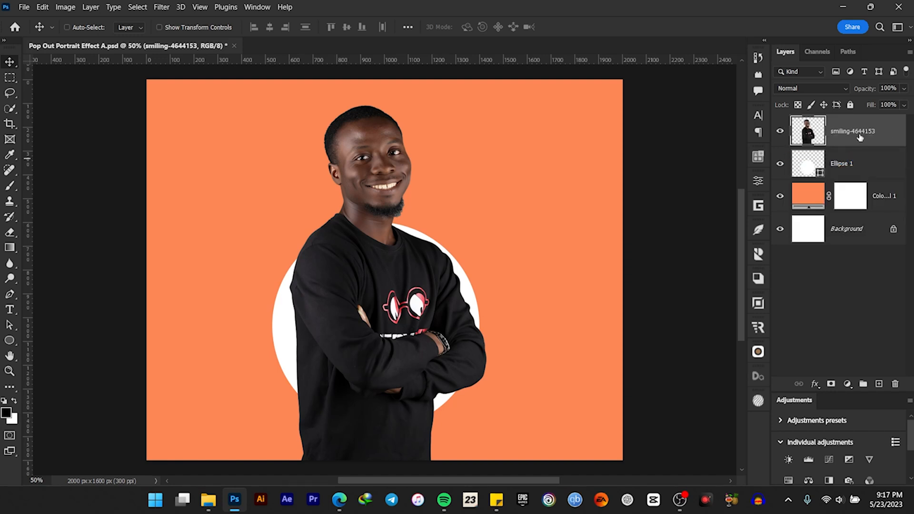
pyautogui.moveTo(849, 121)
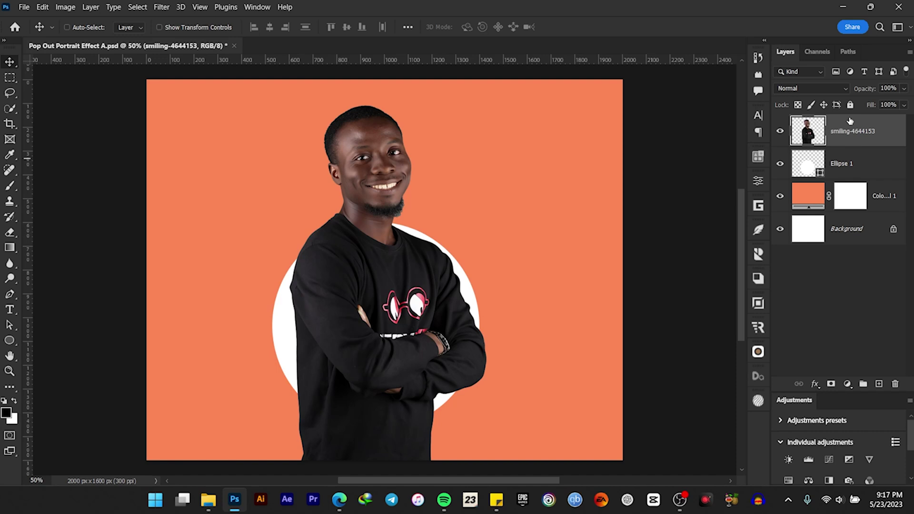
pyautogui.rightClick(851, 130)
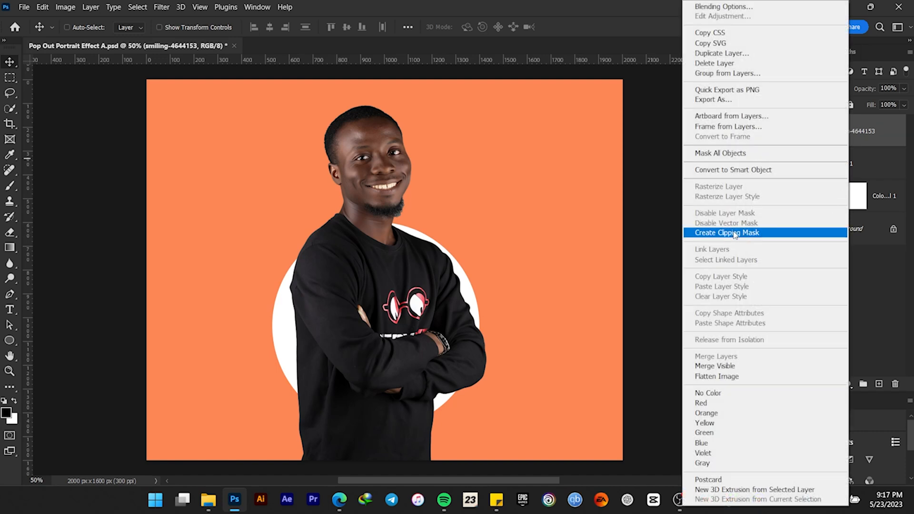
pyautogui.click(727, 232)
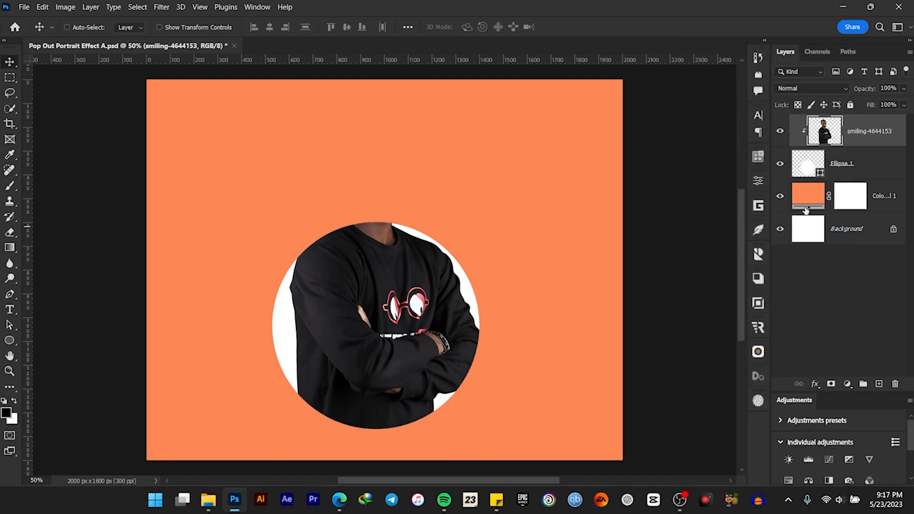
pyautogui.click(850, 195)
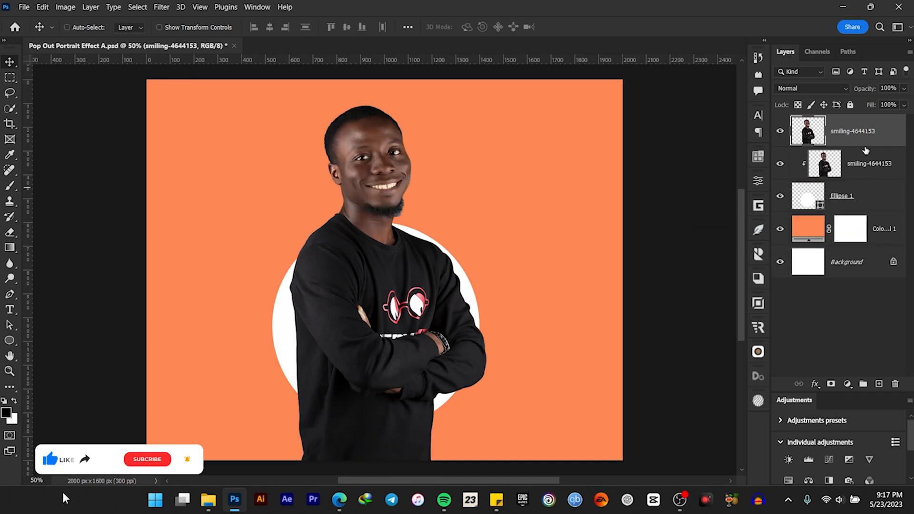
# Mask the top copy of the man and paint black over his body outside the circle
pyautogui.click(830, 384)
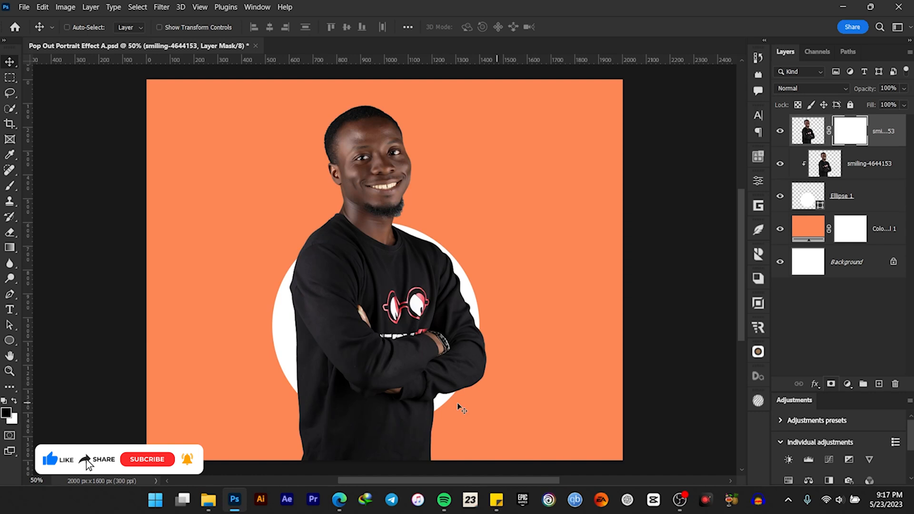
pyautogui.click(10, 186)
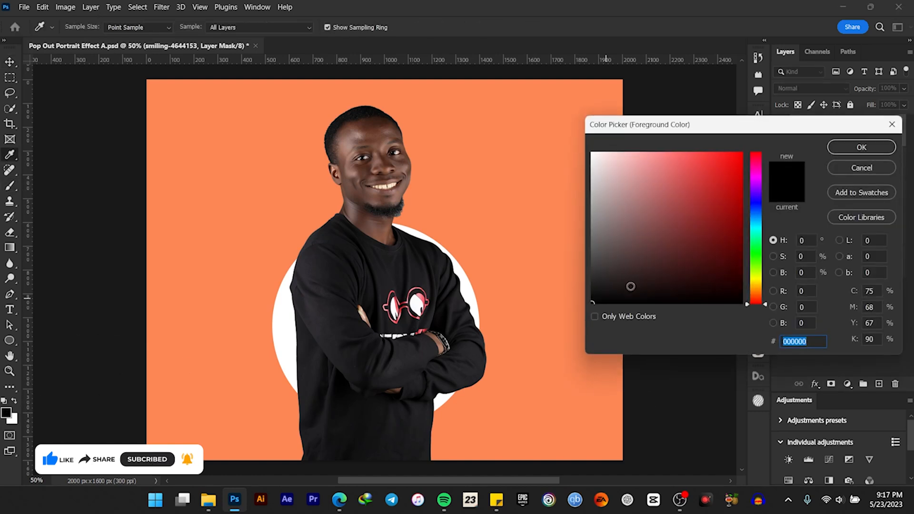
pyautogui.click(860, 146)
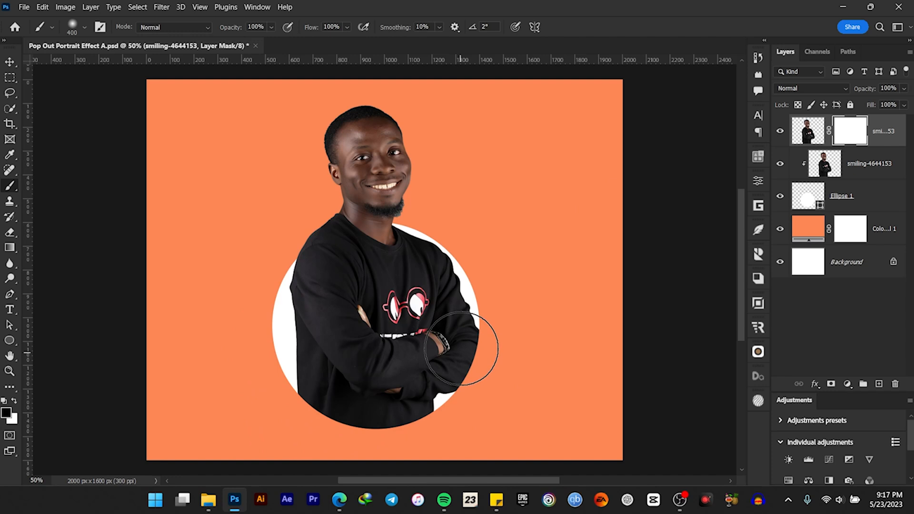
pyautogui.click(10, 61)
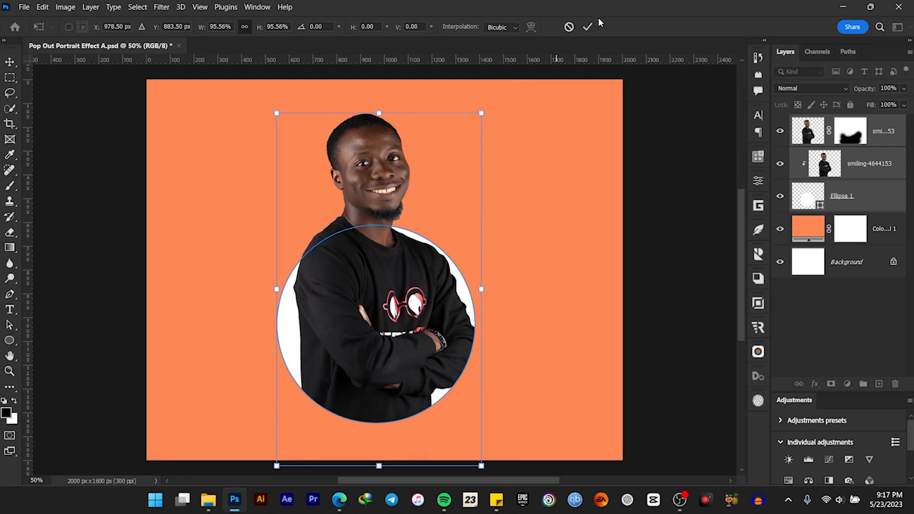
# Commit the circle's scale to about 95.56% and zoom in on the result
pyautogui.click(588, 26)
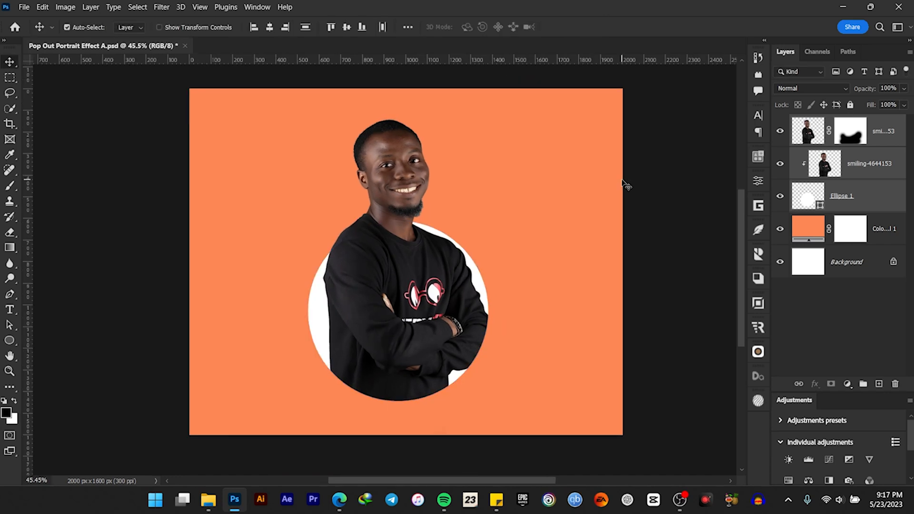
pyautogui.scroll(3)
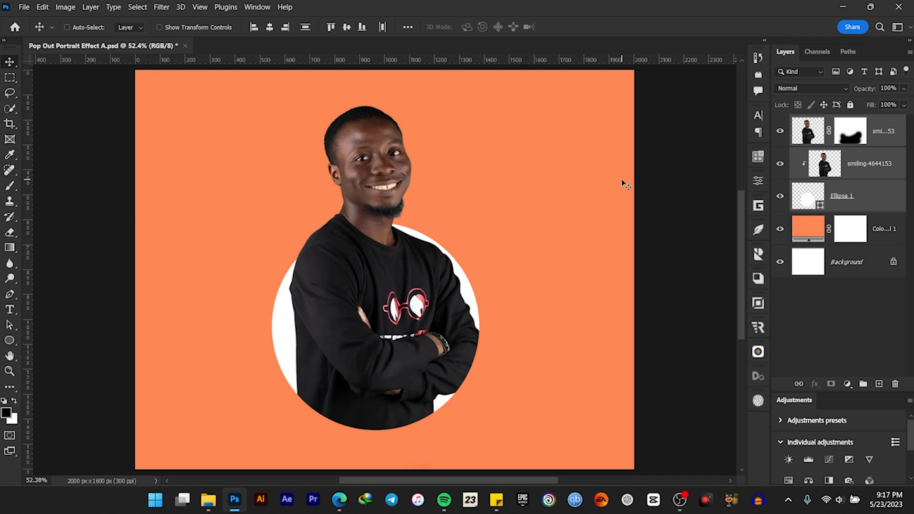